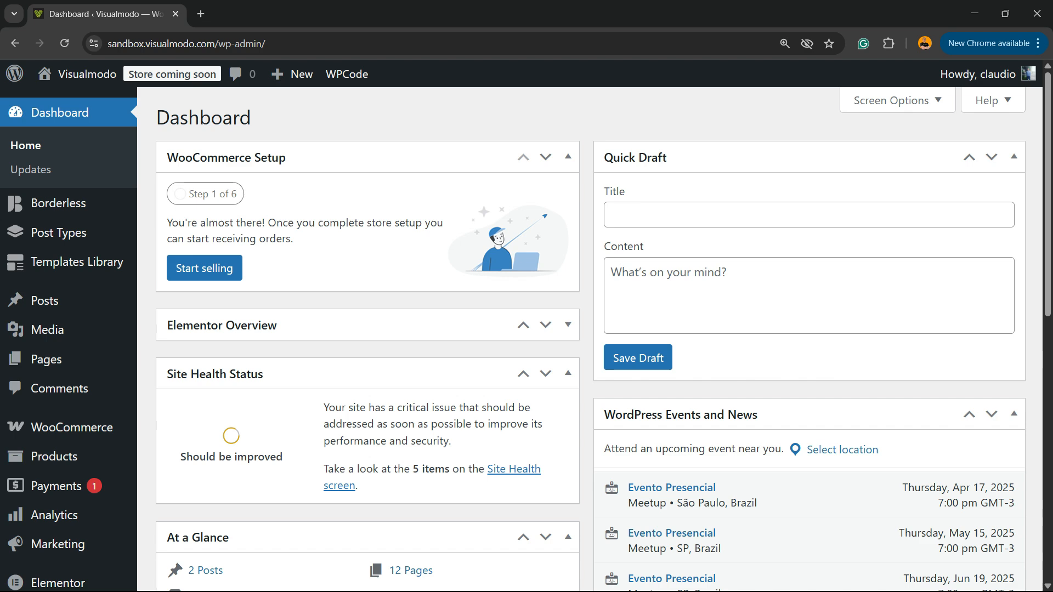
Switch from the WordPress dashboard to the Spotify app on the taskbar.
left_click(345, 575)
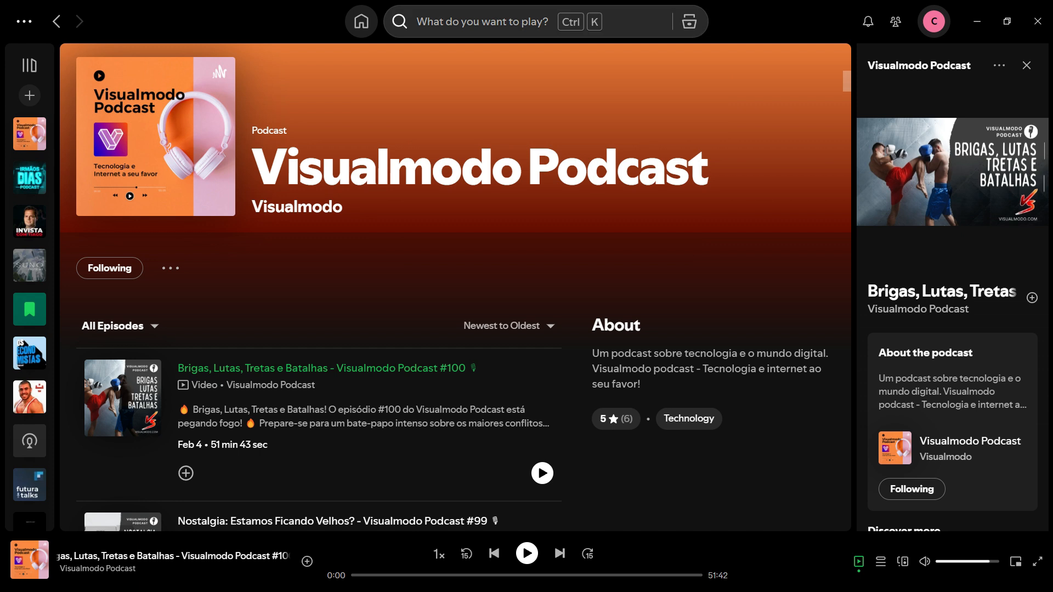
Copy the Visualmodo Podcast show link via its more-options Share menu.
left_click(497, 22)
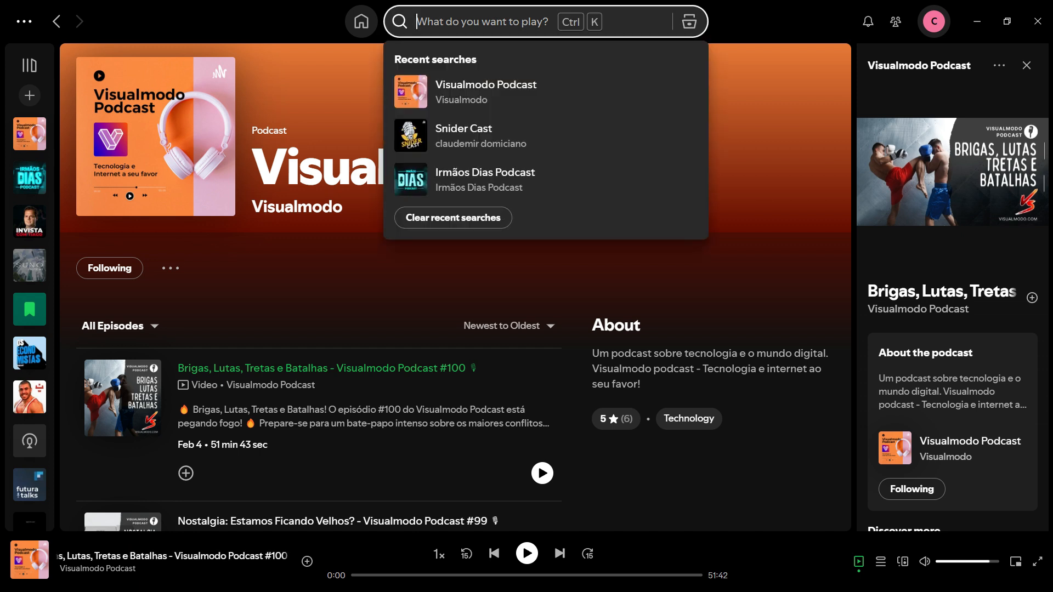
mouse_move(486, 91)
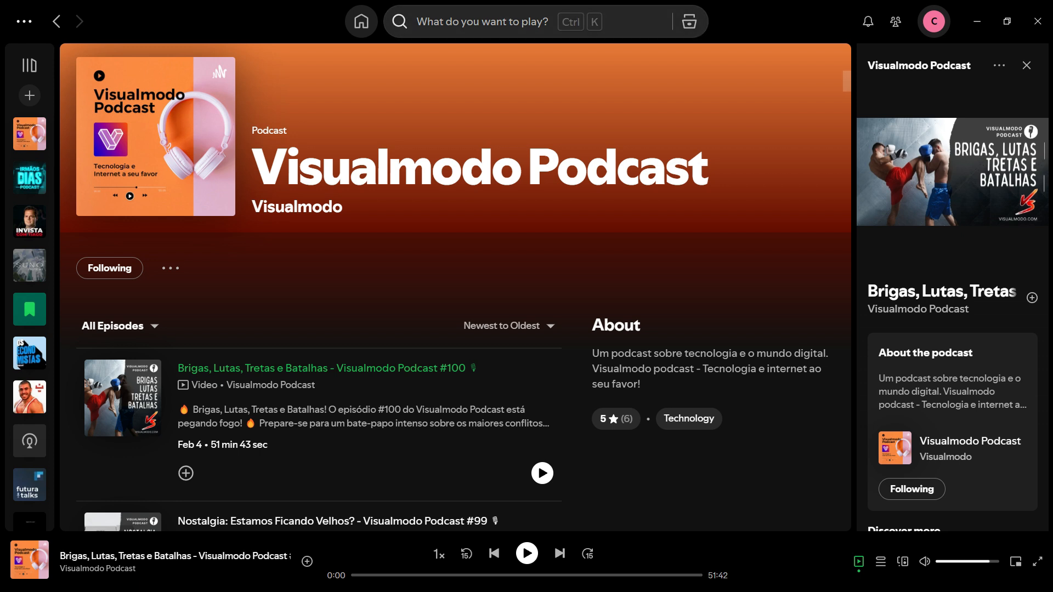
mouse_move(169, 267)
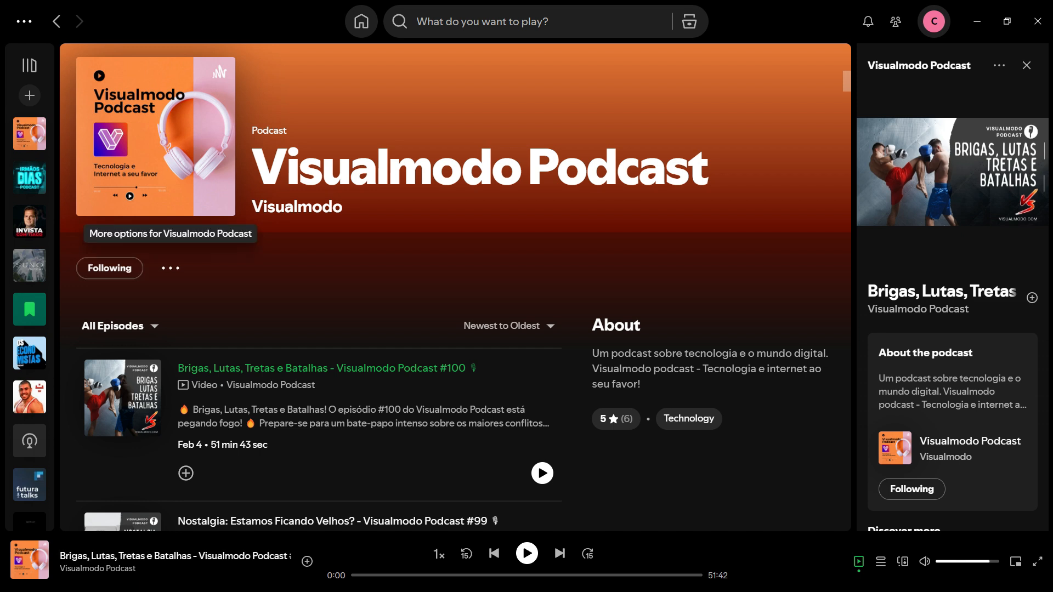
left_click(170, 268)
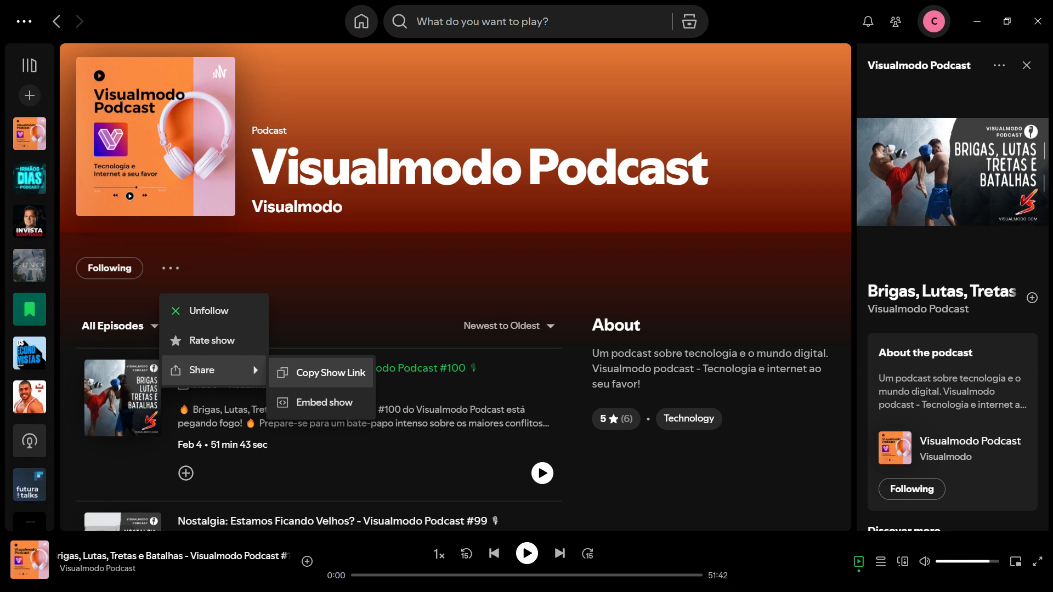
left_click(329, 372)
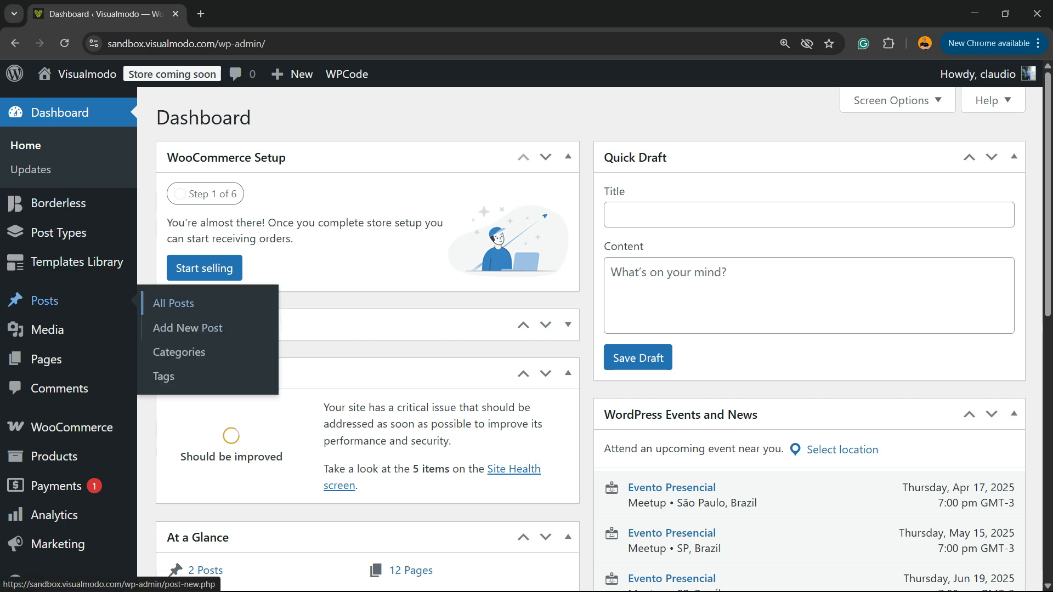
Create a new post titled 'frferf' and select its empty first paragraph block.
left_click(188, 327)
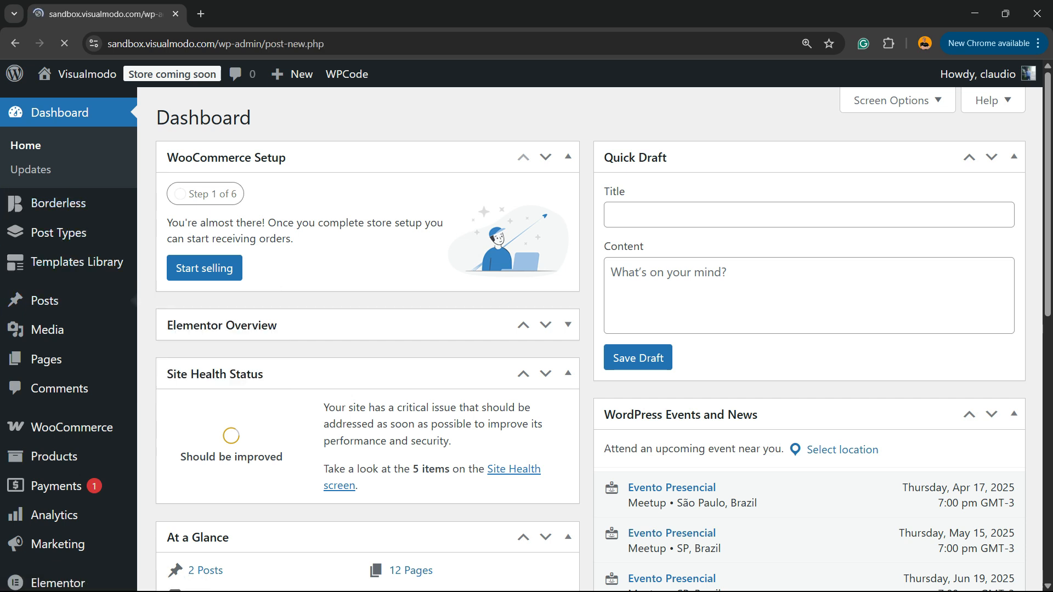
left_click(292, 73)
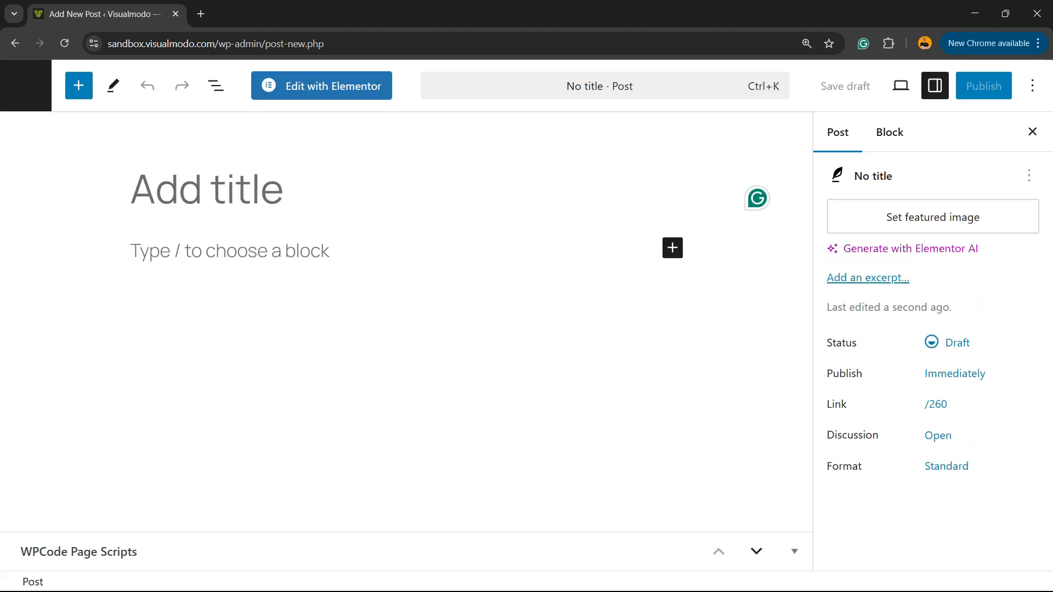
type("frferf")
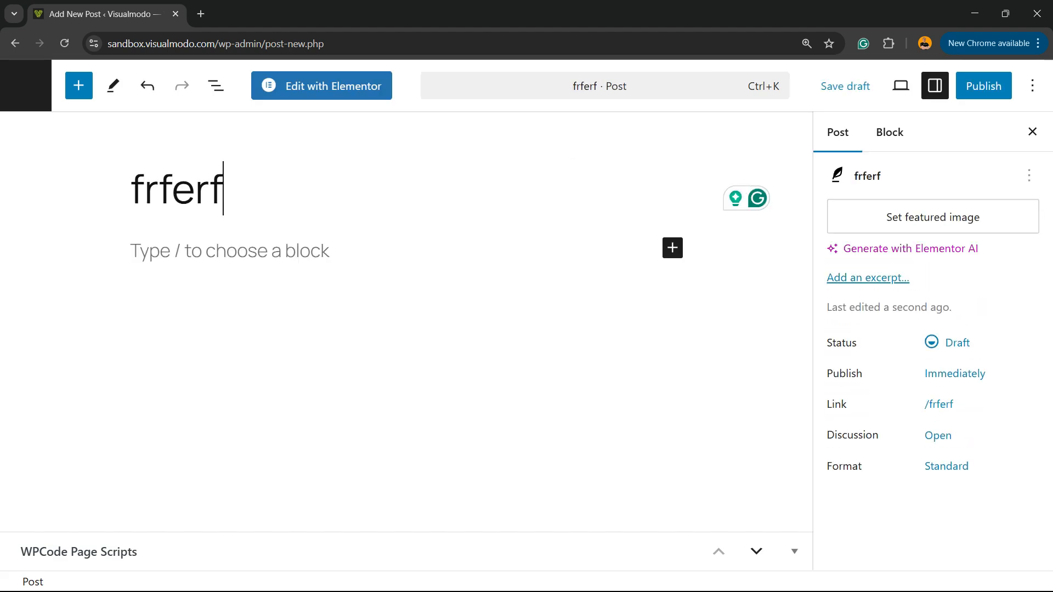
left_click(228, 250)
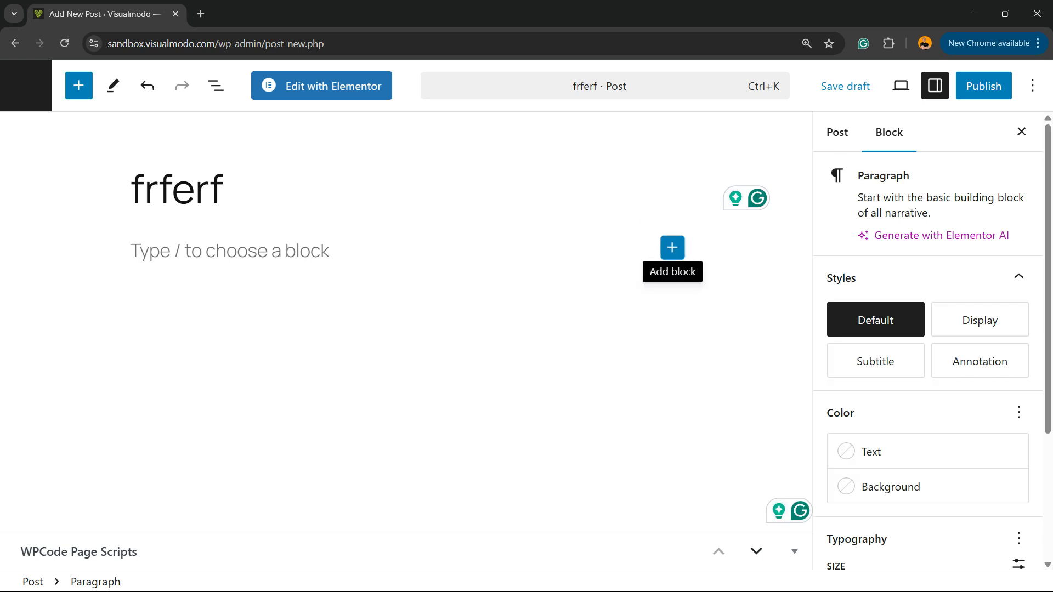
Insert a Spotify Embed block with the Visualmodo show URL and embed the player.
left_click(672, 247)
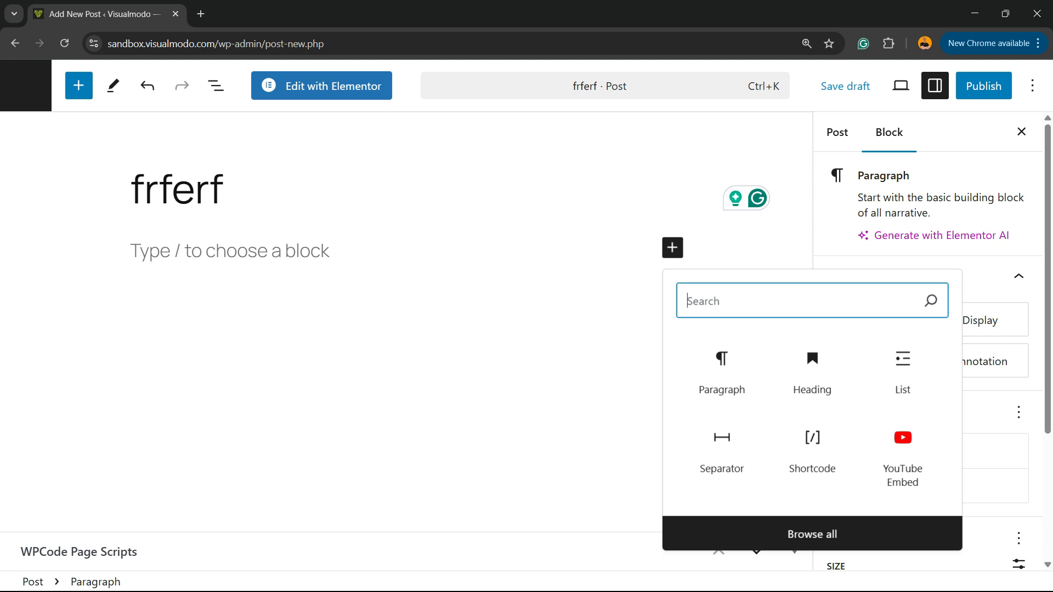
type("s")
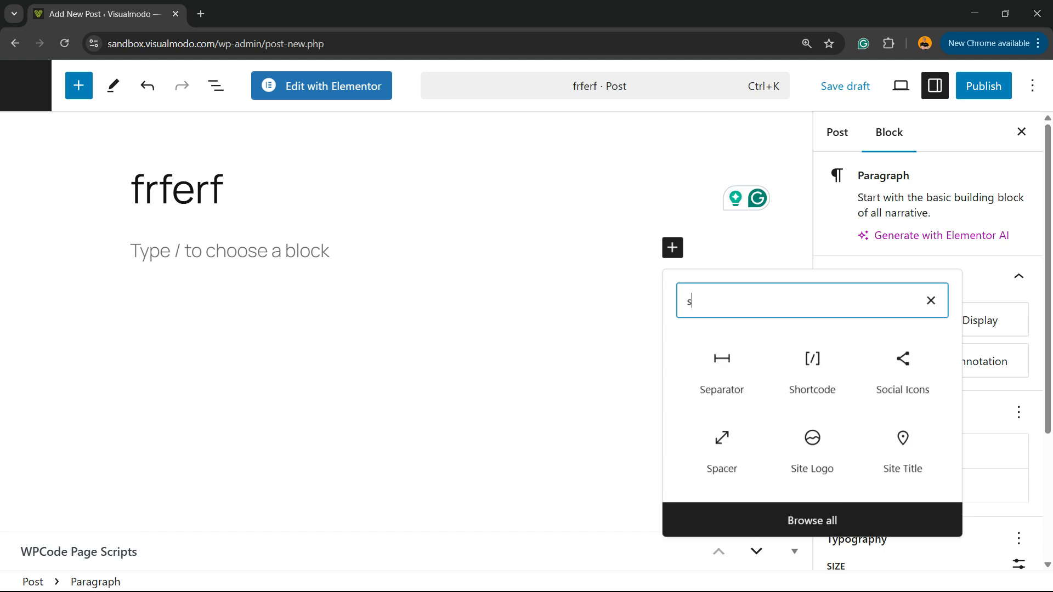
type("po")
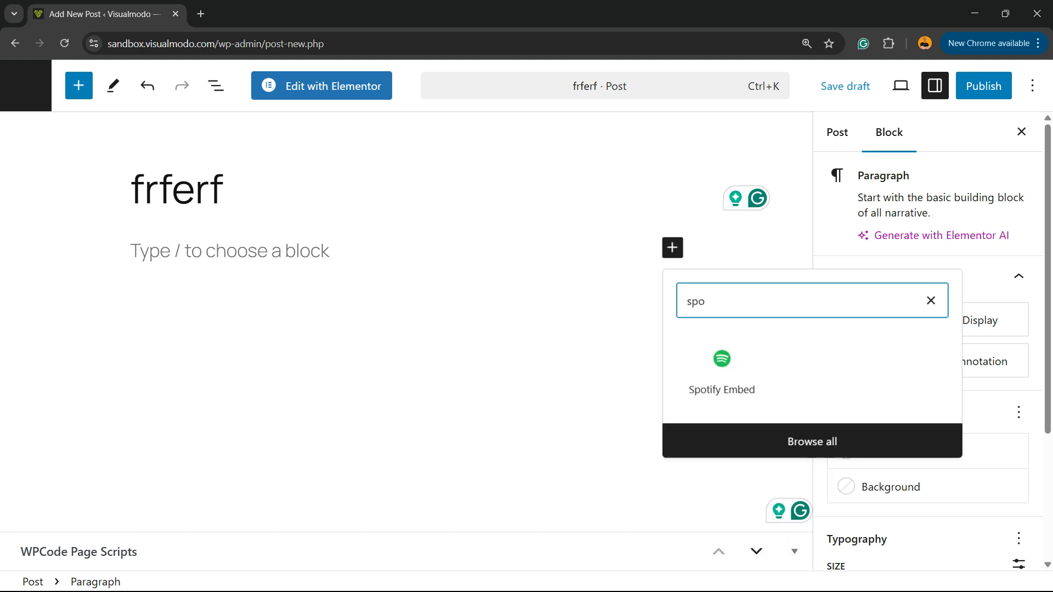
left_click(721, 369)
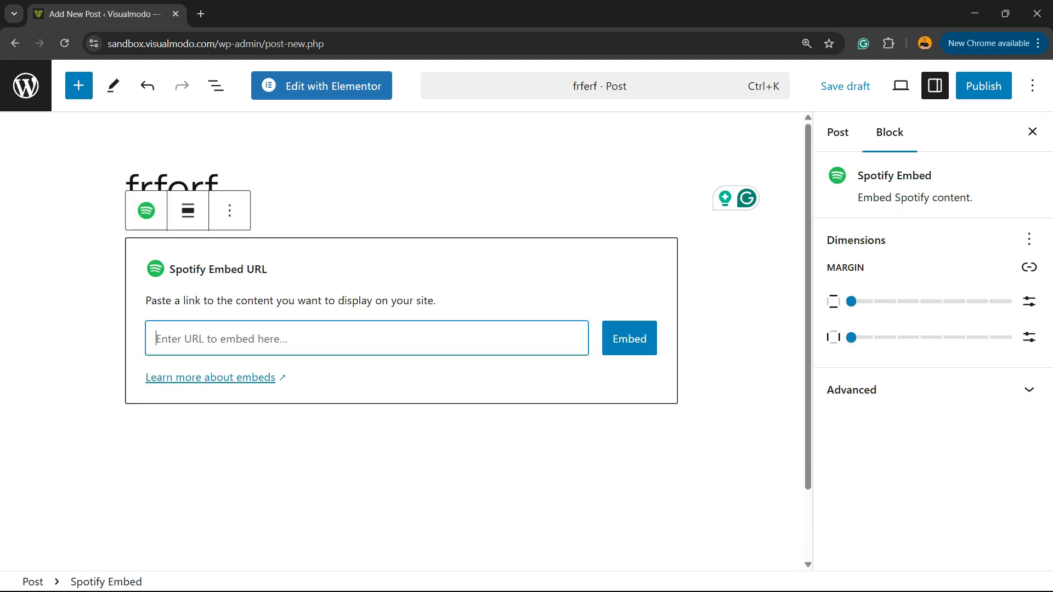
type("https://open.spotify.com/show/1EDdnbx5vy23pB8p3IYl7b?si=e09ffa61c0b4457f")
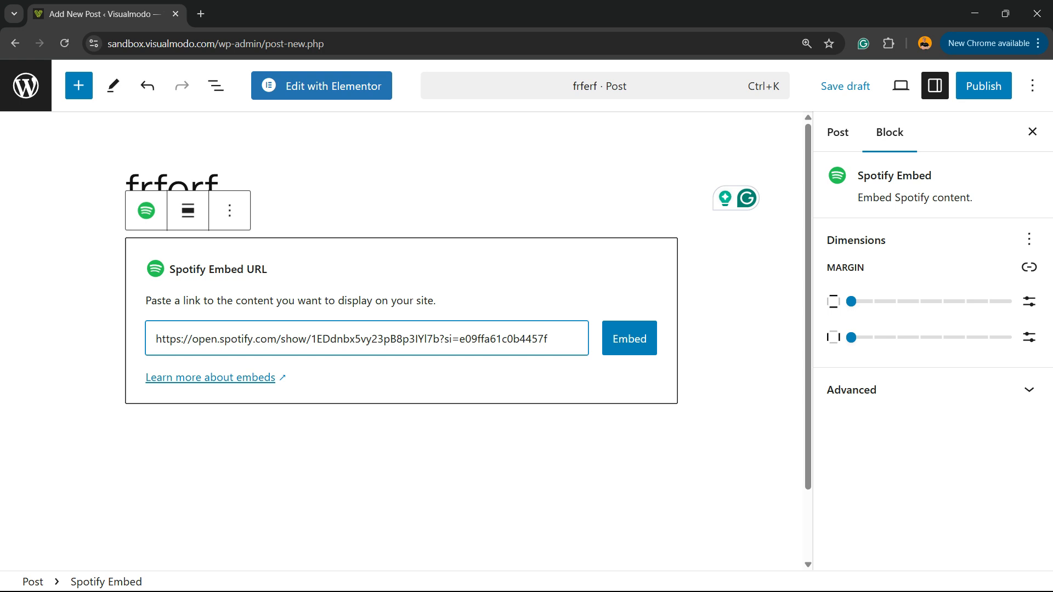
triple_click(368, 338)
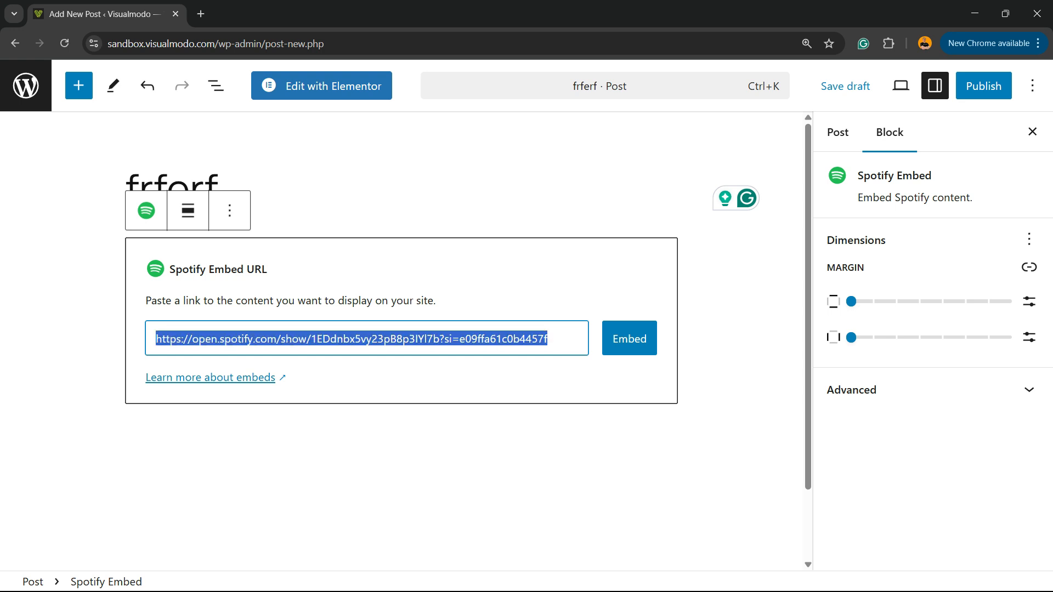
left_click(627, 338)
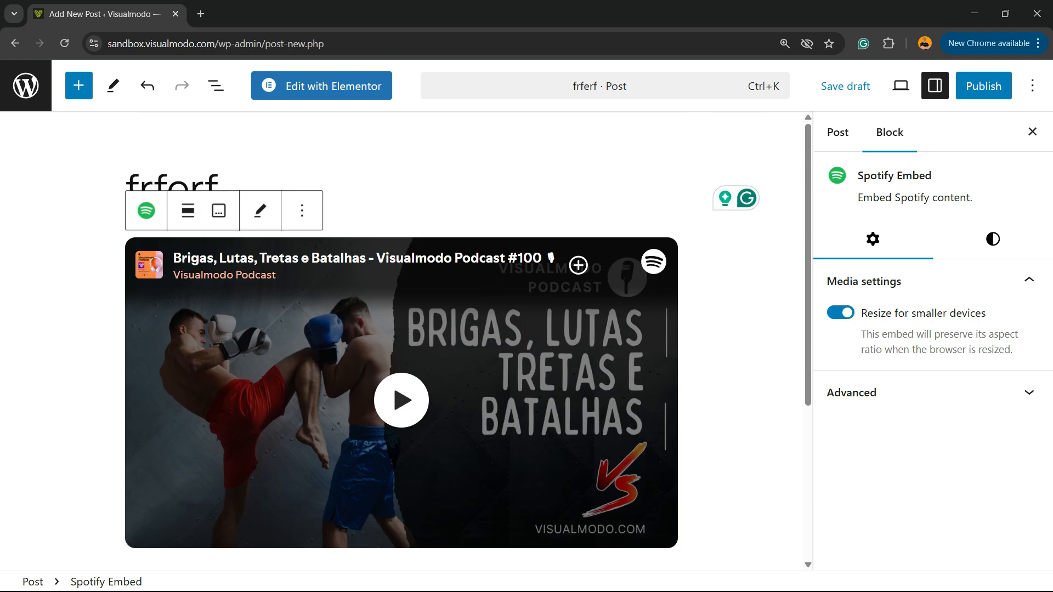
Toggle the embed's 'Resize for smaller devices' setting back on and review its style settings.
left_click(401, 393)
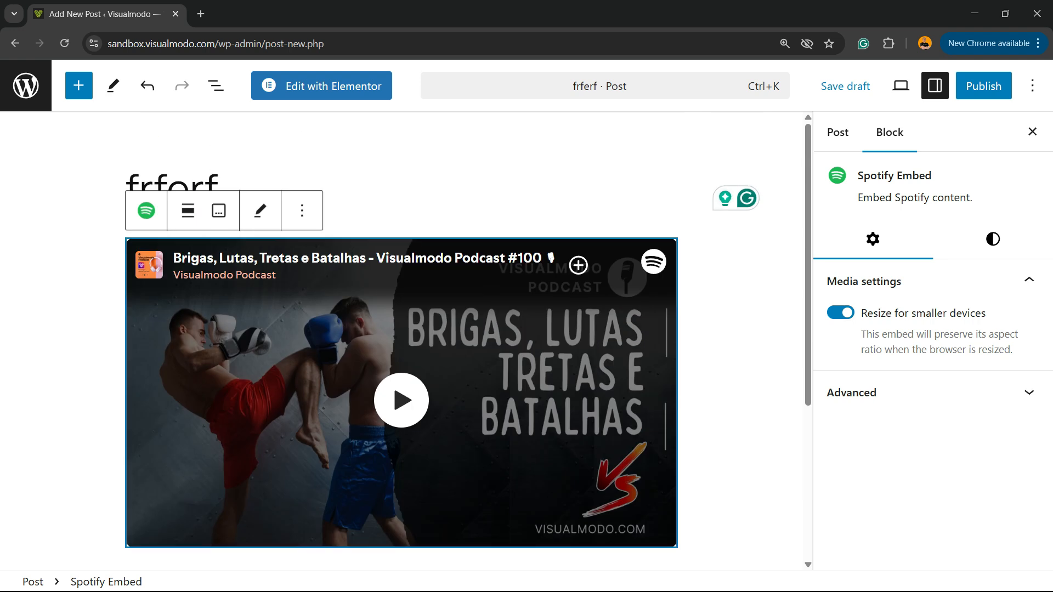
left_click(839, 313)
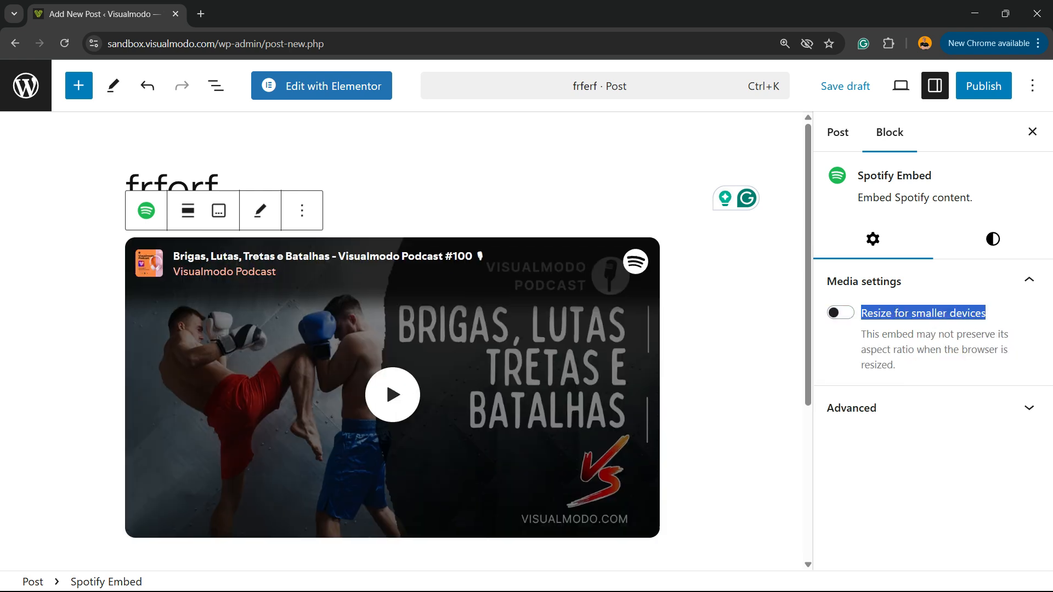
left_click(839, 312)
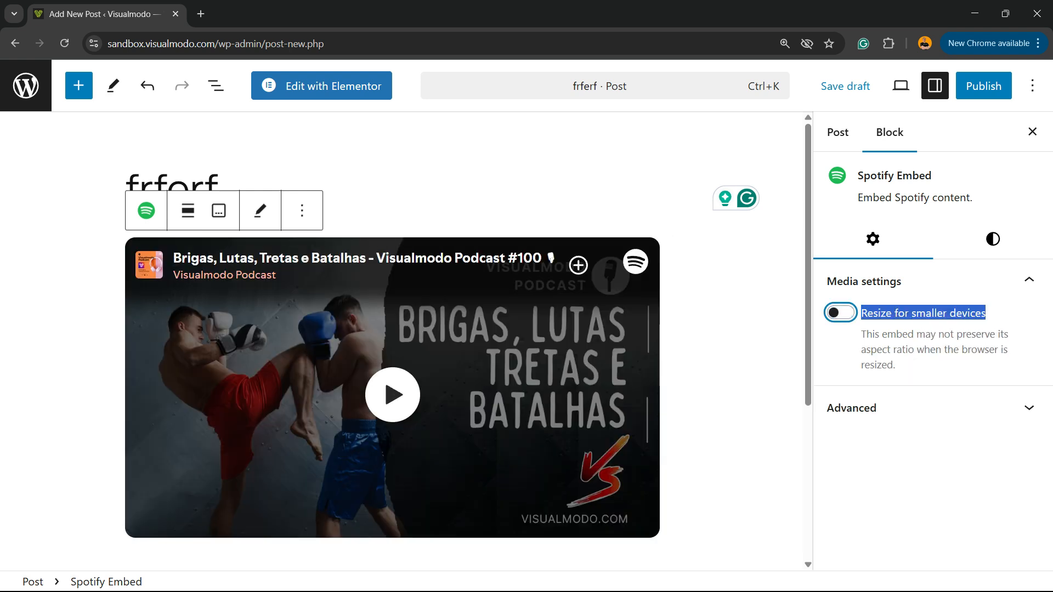
left_click(839, 312)
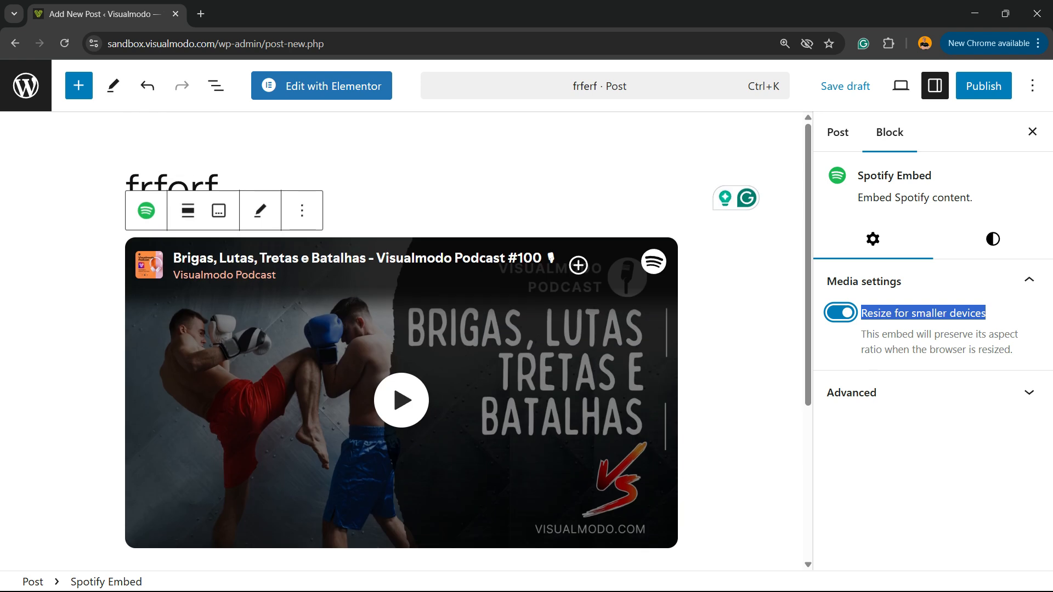
left_click(991, 239)
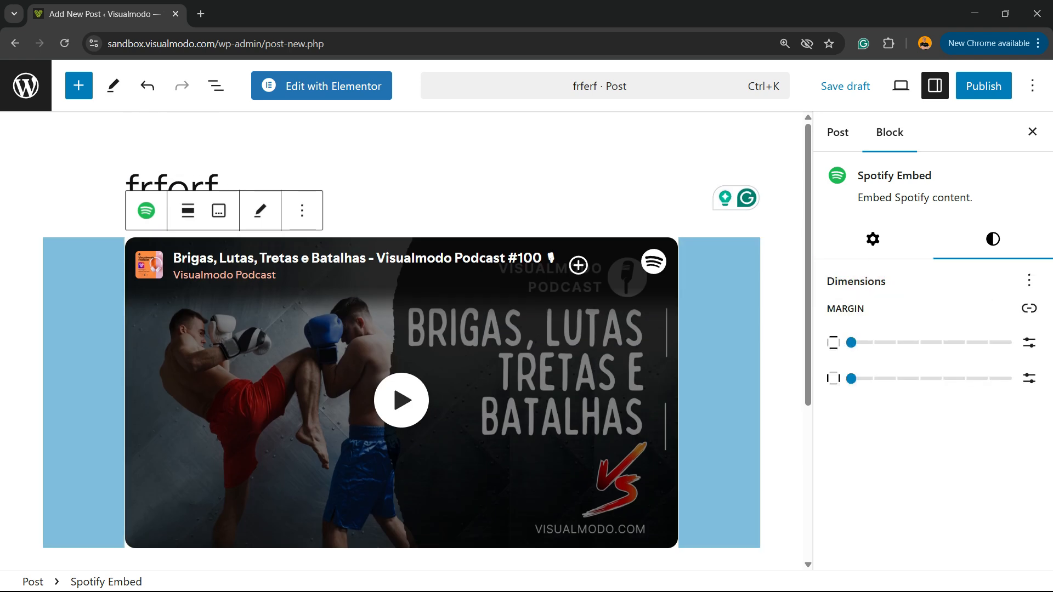
left_click(871, 239)
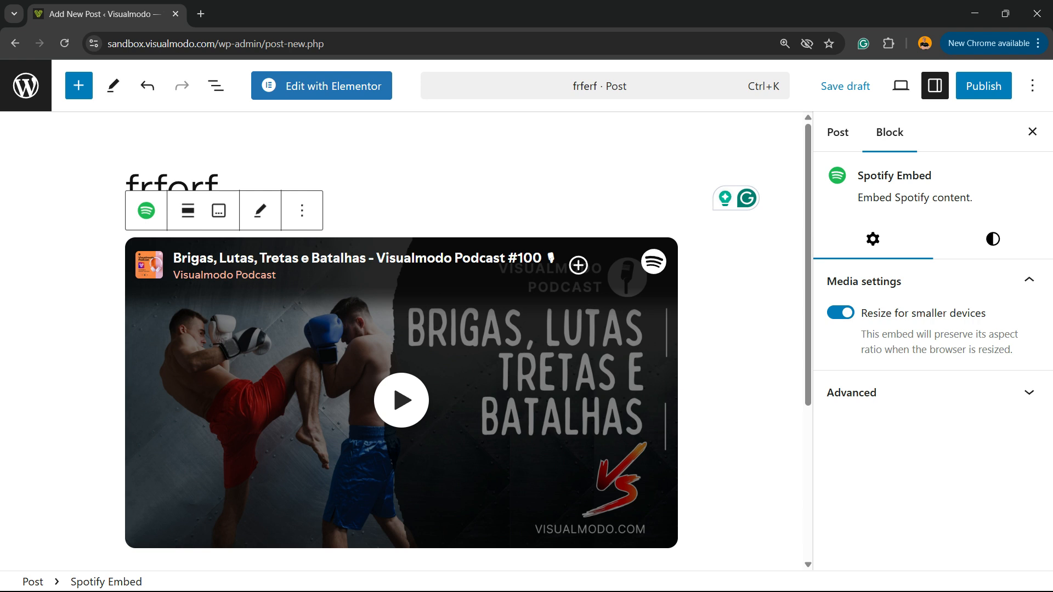
left_click(345, 575)
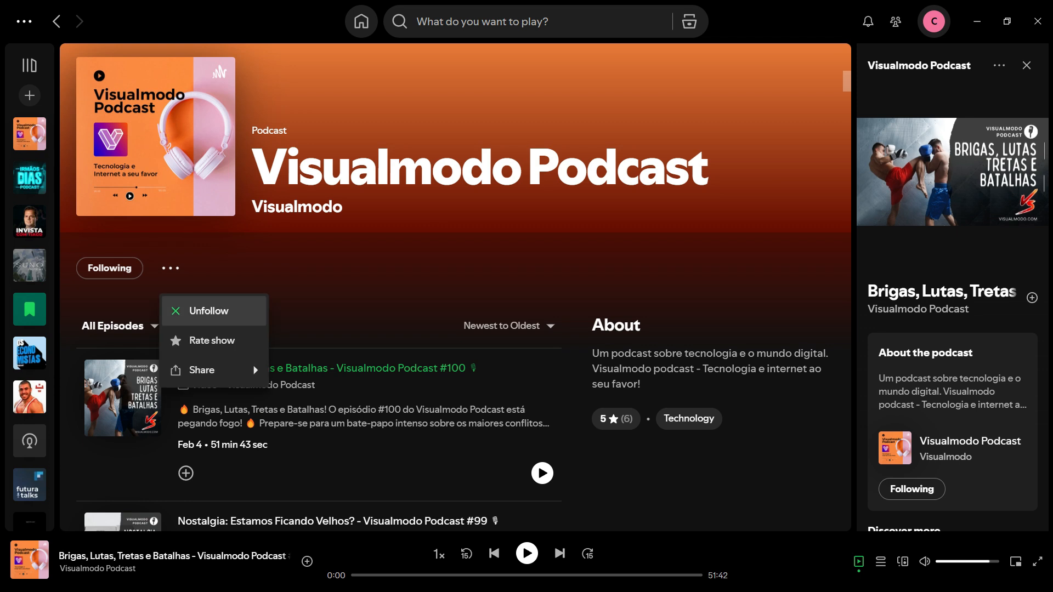
Bring up Share > Embed show and preview compact versus normal player sizes.
left_click(200, 370)
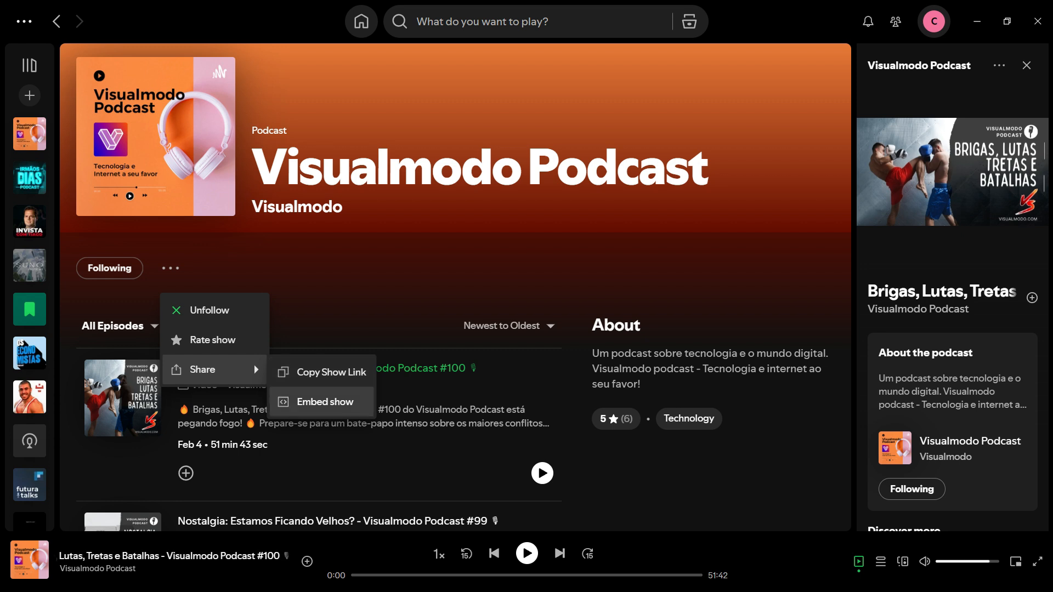
left_click(324, 402)
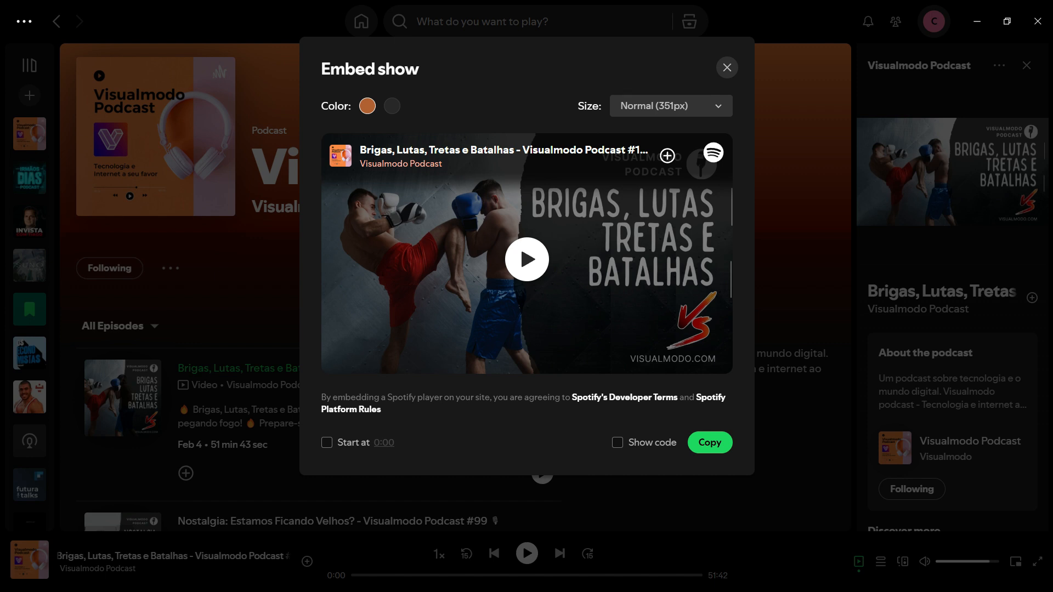
left_click(669, 105)
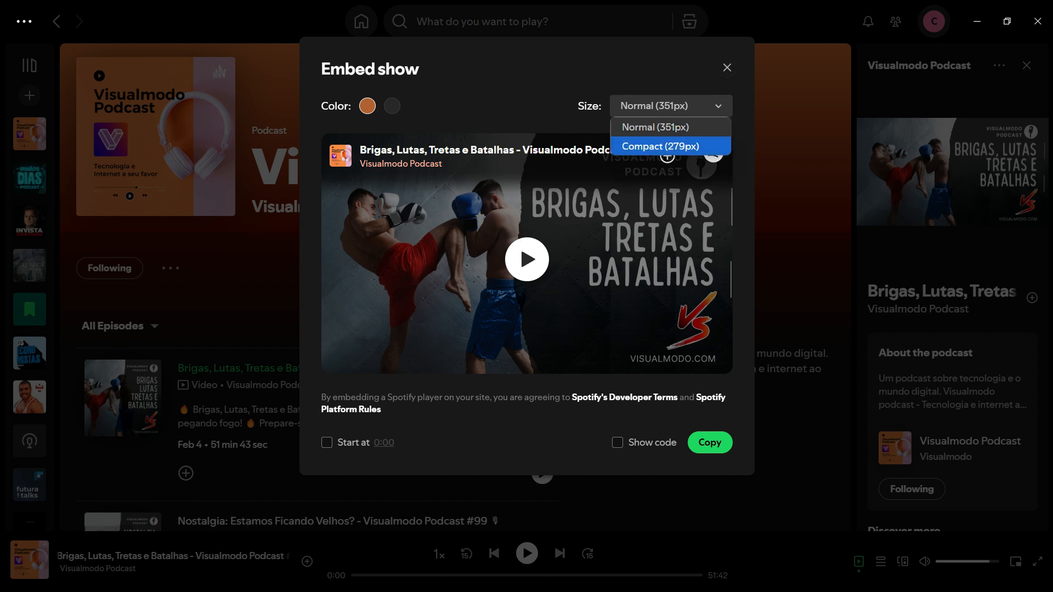
left_click(661, 145)
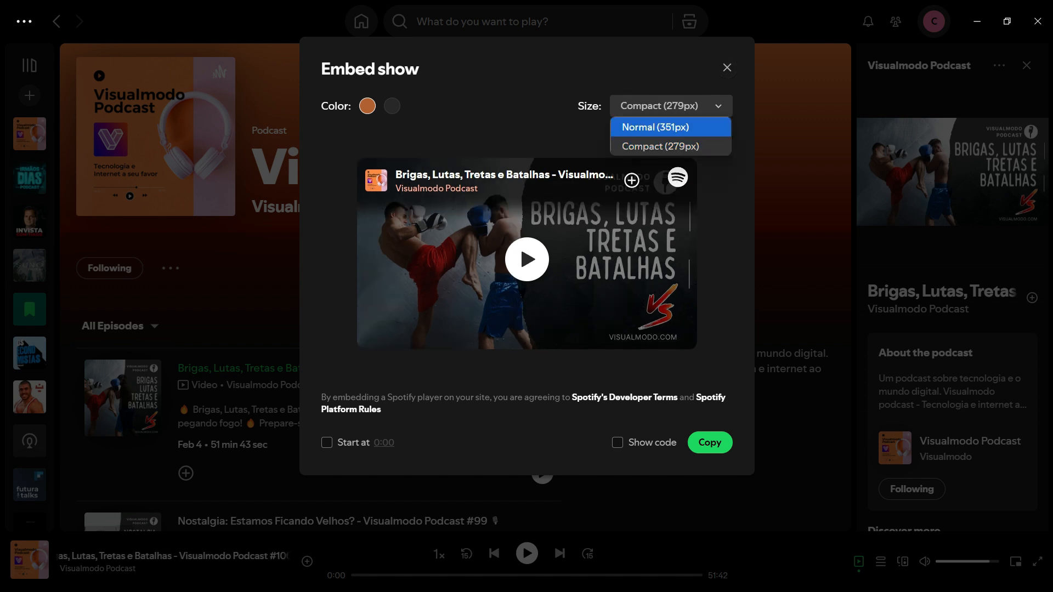
left_click(652, 128)
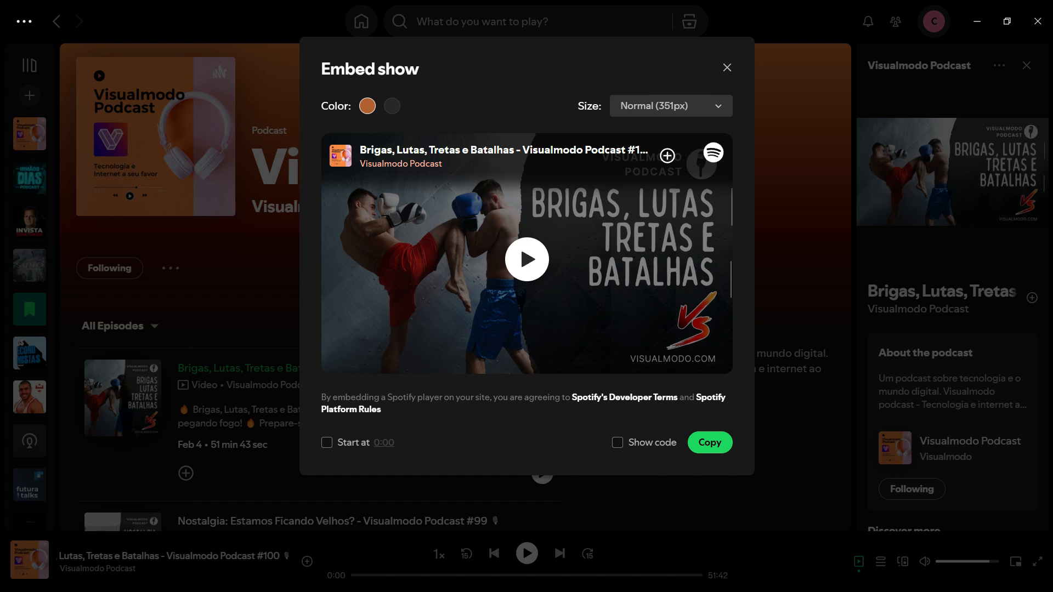
Enable Start at, reveal the iframe code, choose the dark colour, and copy it.
left_click(327, 442)
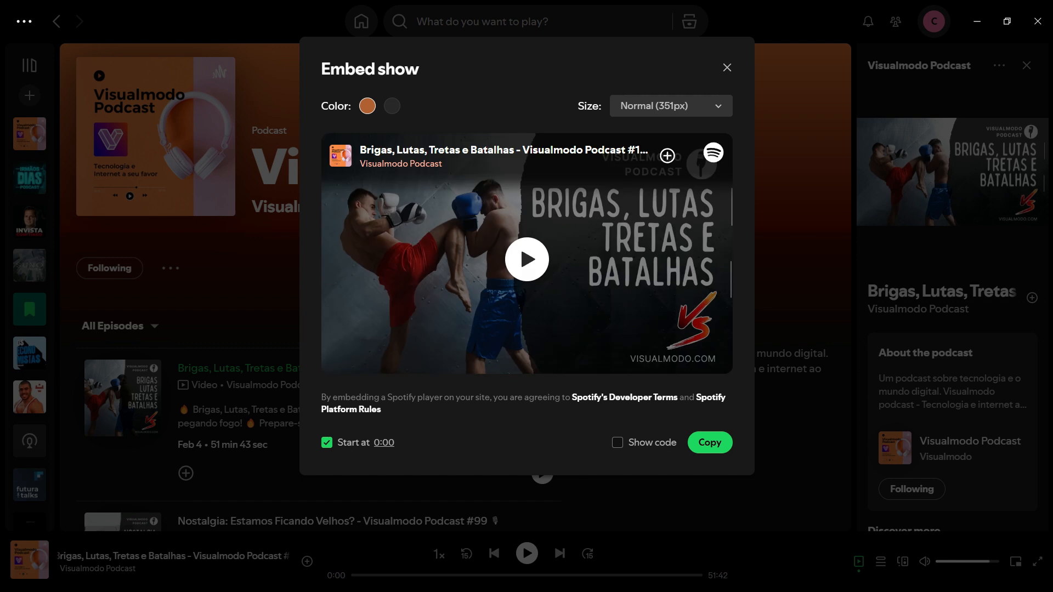
left_click(616, 442)
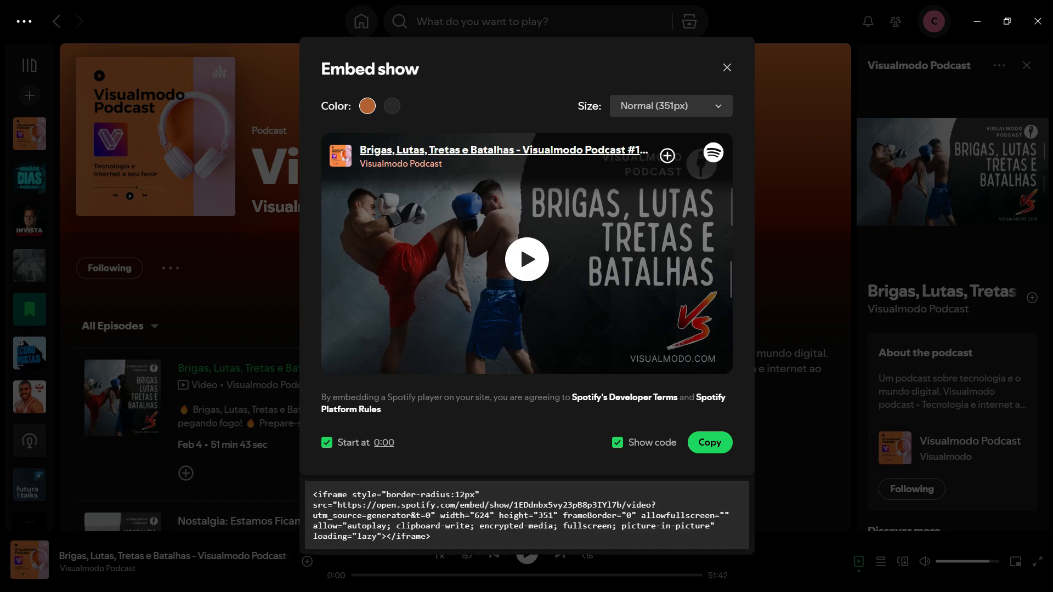
left_click(391, 106)
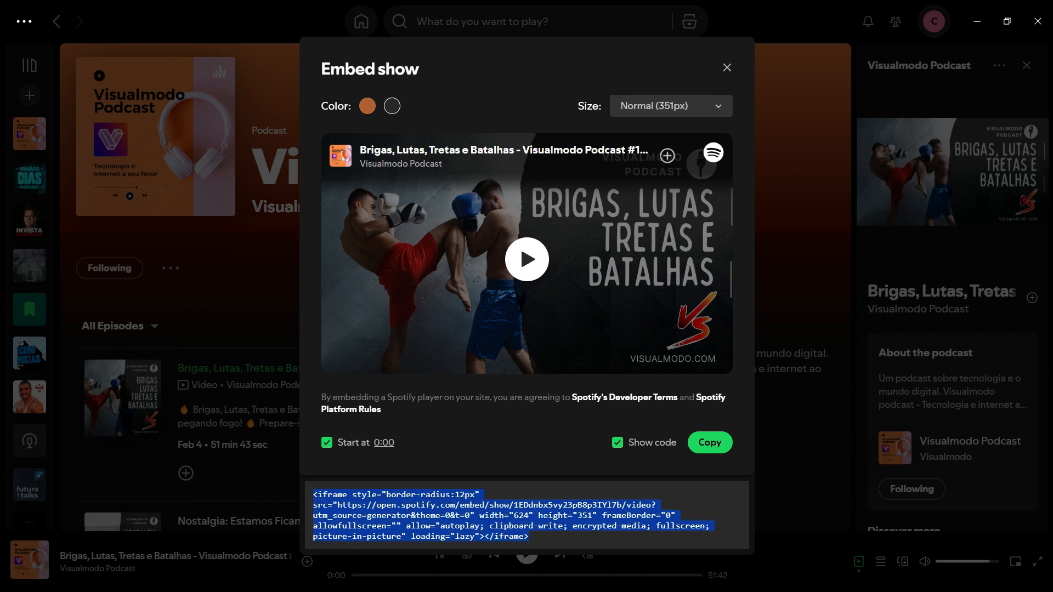
left_click(726, 67)
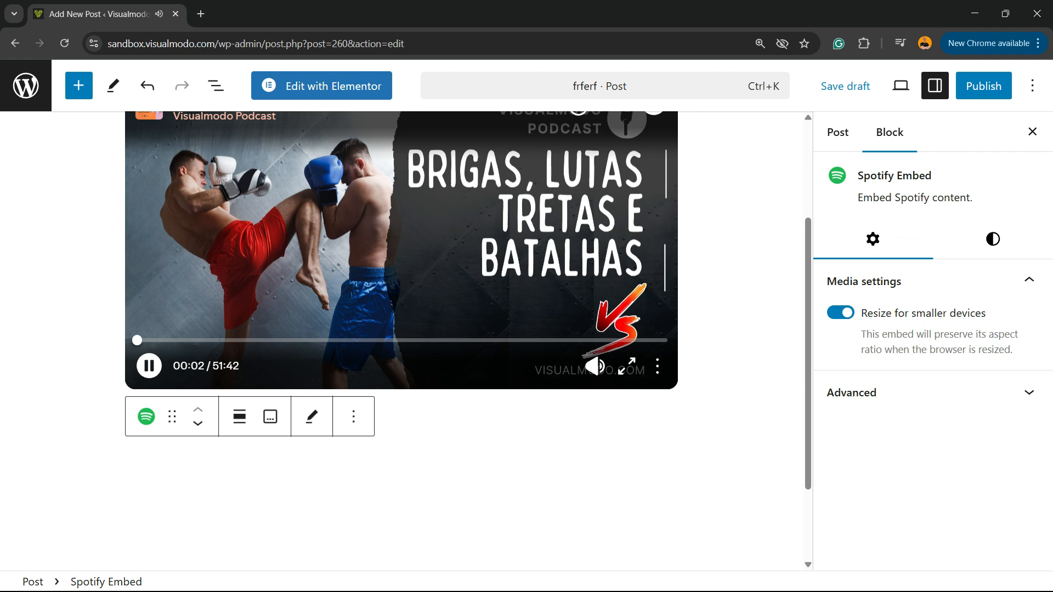
Delete the Spotify Embed block and add a Custom HTML block holding the show URL.
left_click(353, 417)
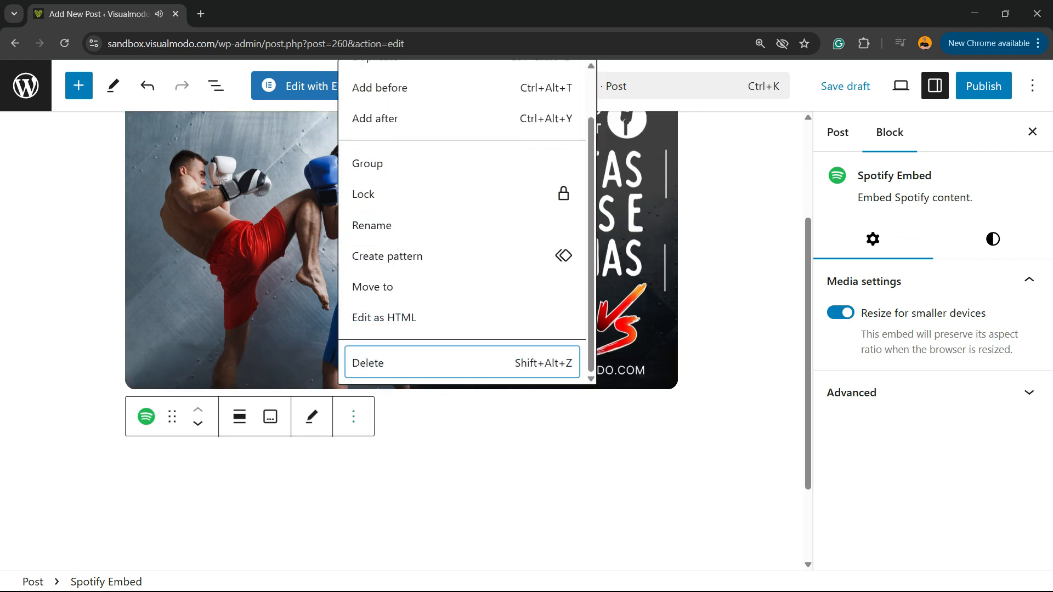
left_click(368, 363)
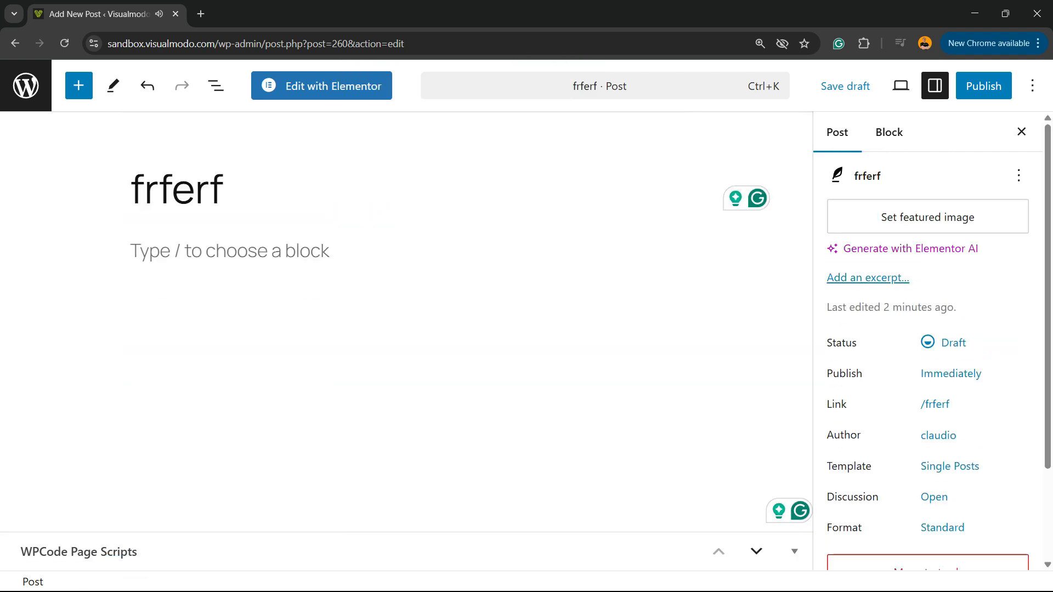
left_click(672, 247)
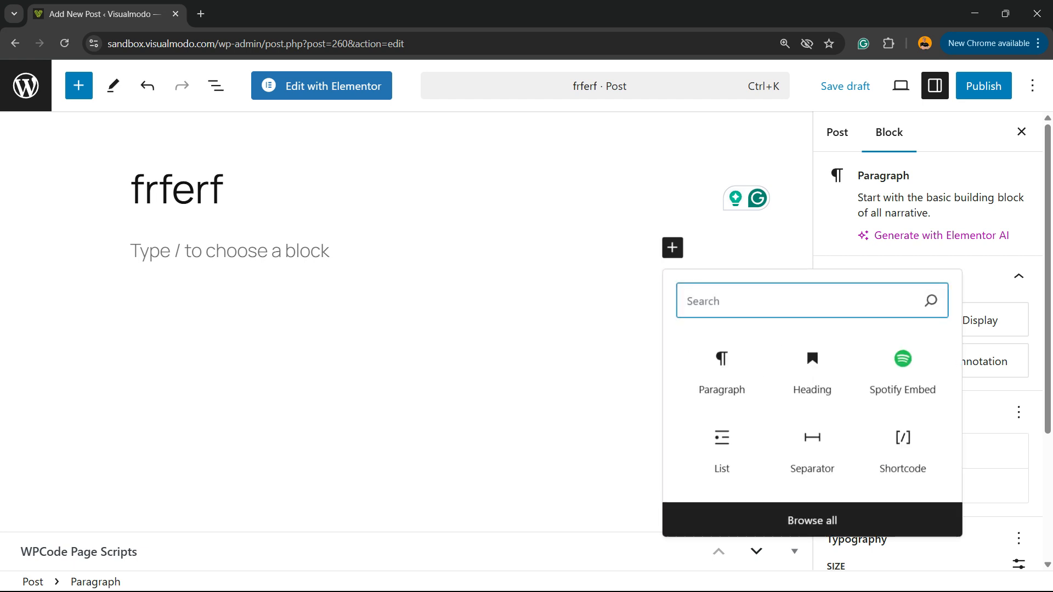
type("htm")
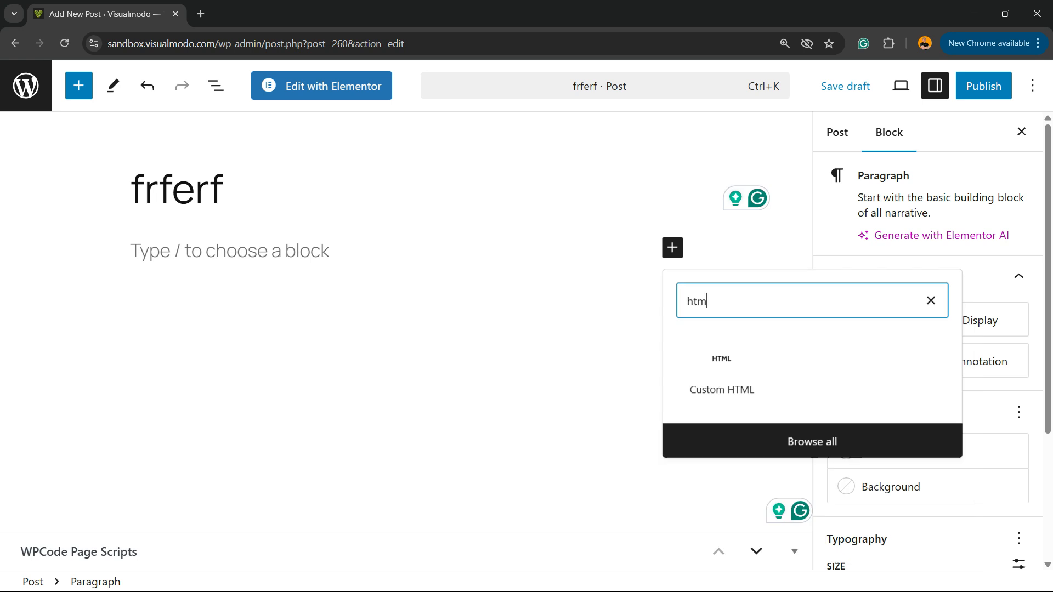
left_click(721, 389)
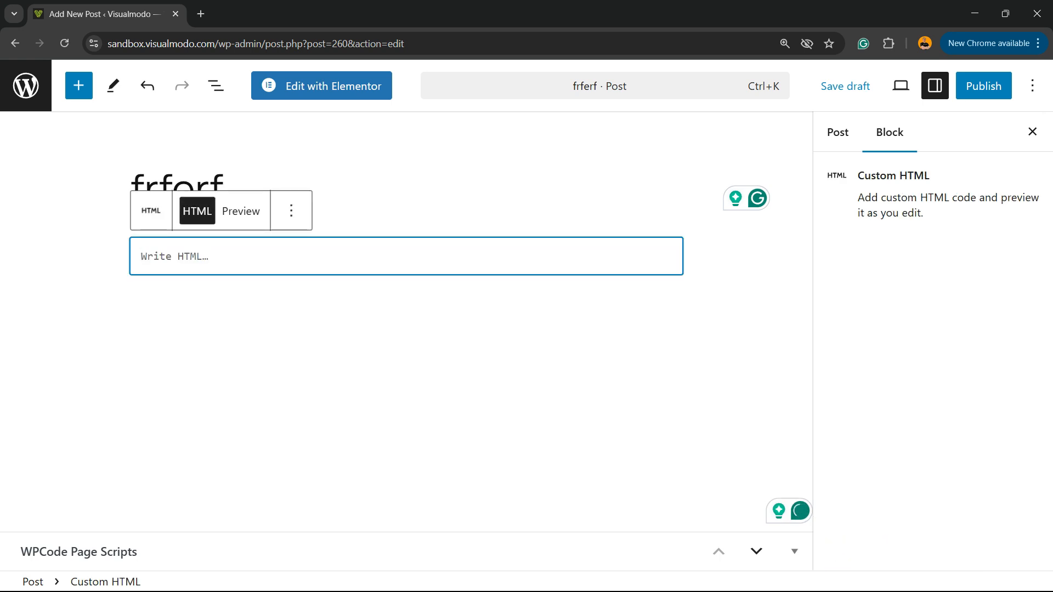
type("https://open.spotify.com/show/1EDdnbx5vy23pB8p3IYl7b?si=e09ffa61c0b4457f")
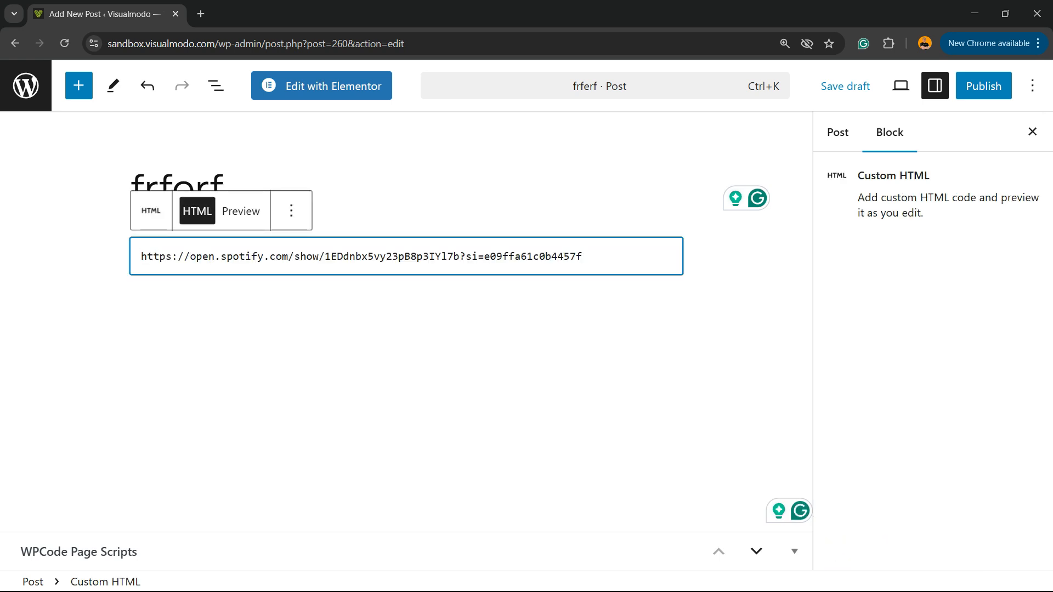
left_click(344, 576)
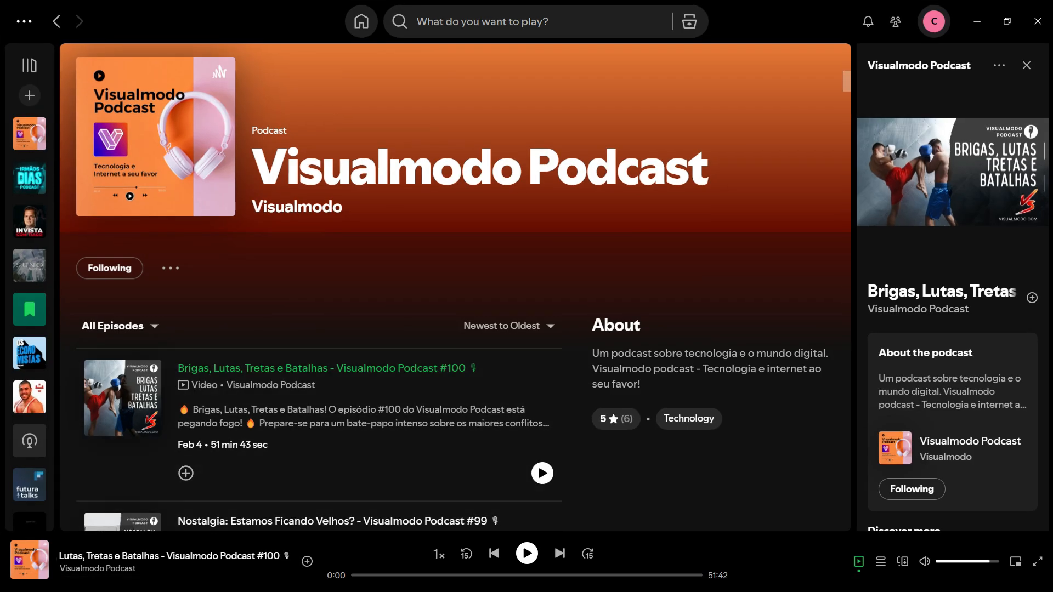
Reopen Share > Embed show for the podcast and copy its iframe embed code.
left_click(170, 267)
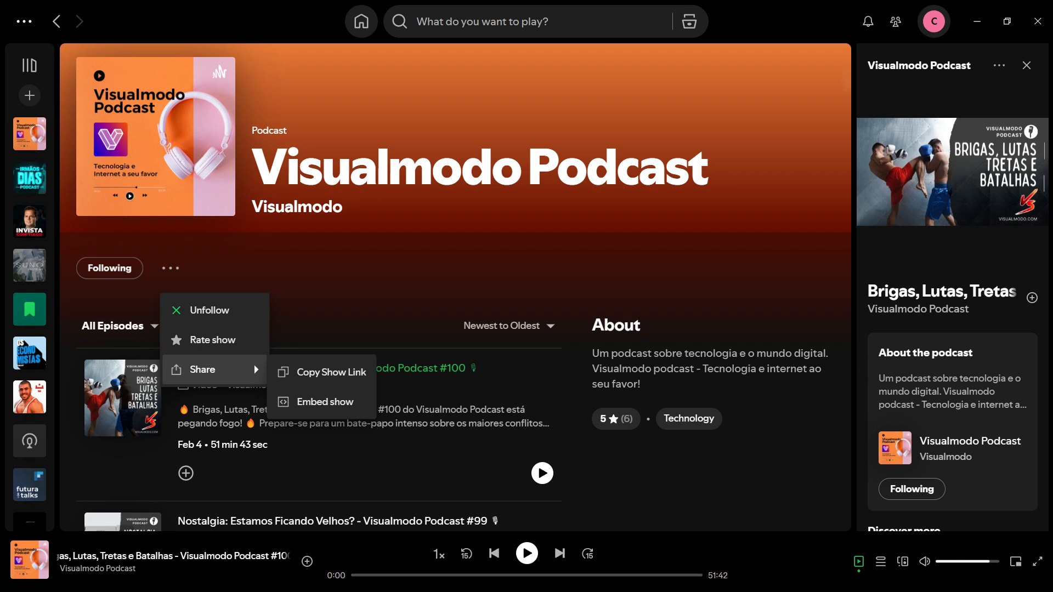
left_click(324, 402)
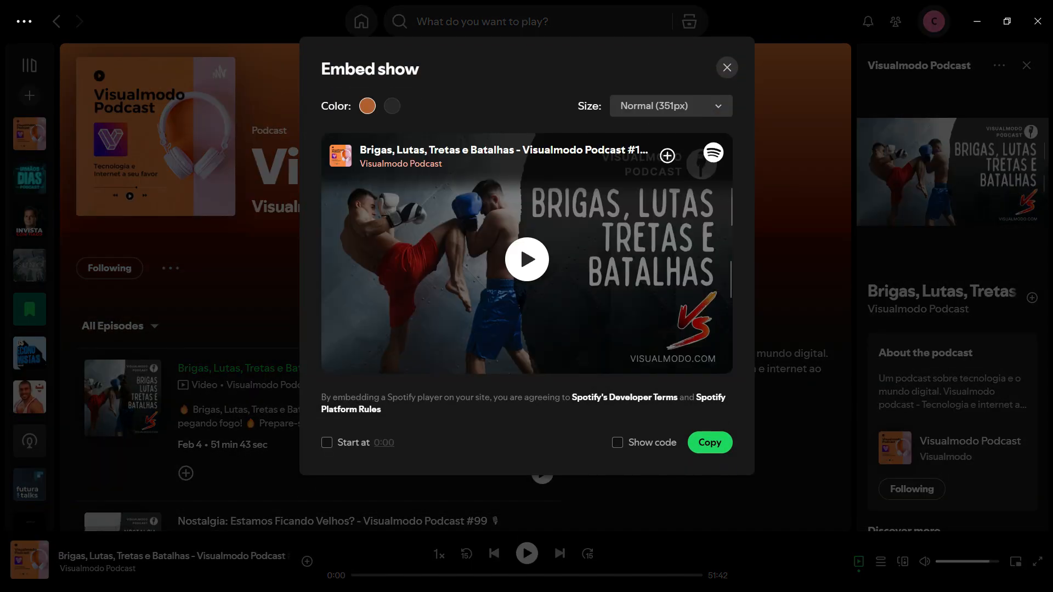
left_click(708, 441)
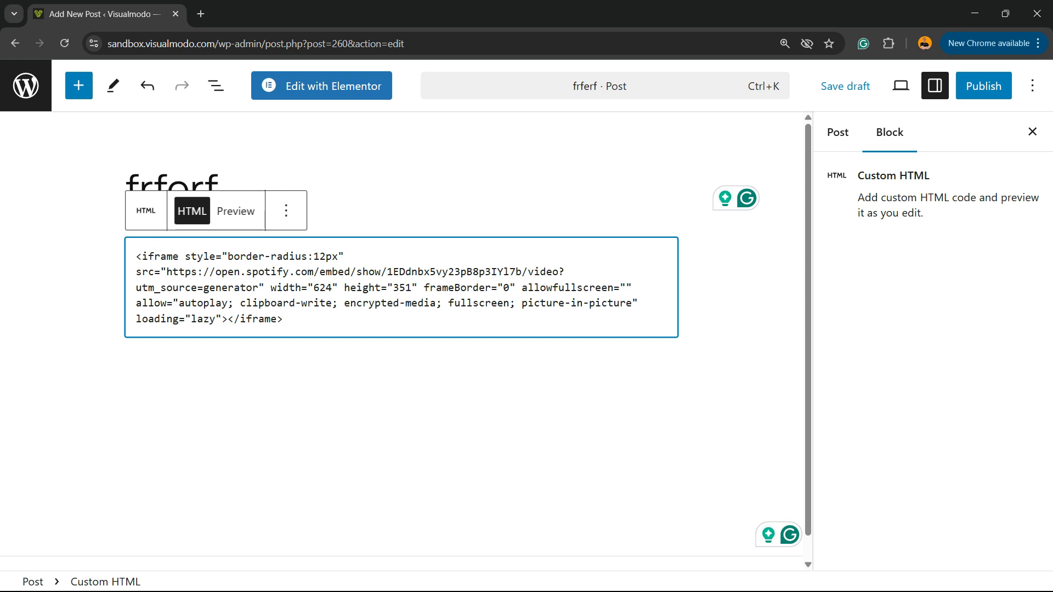
Bring up the Windows Start menu over the post with the pasted iframe code.
left_click(344, 576)
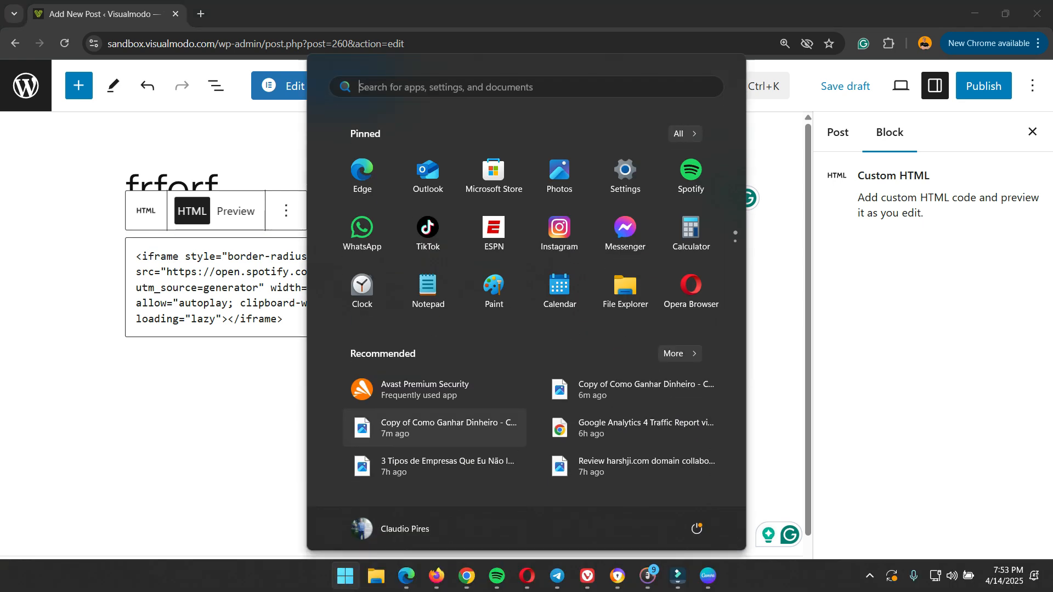